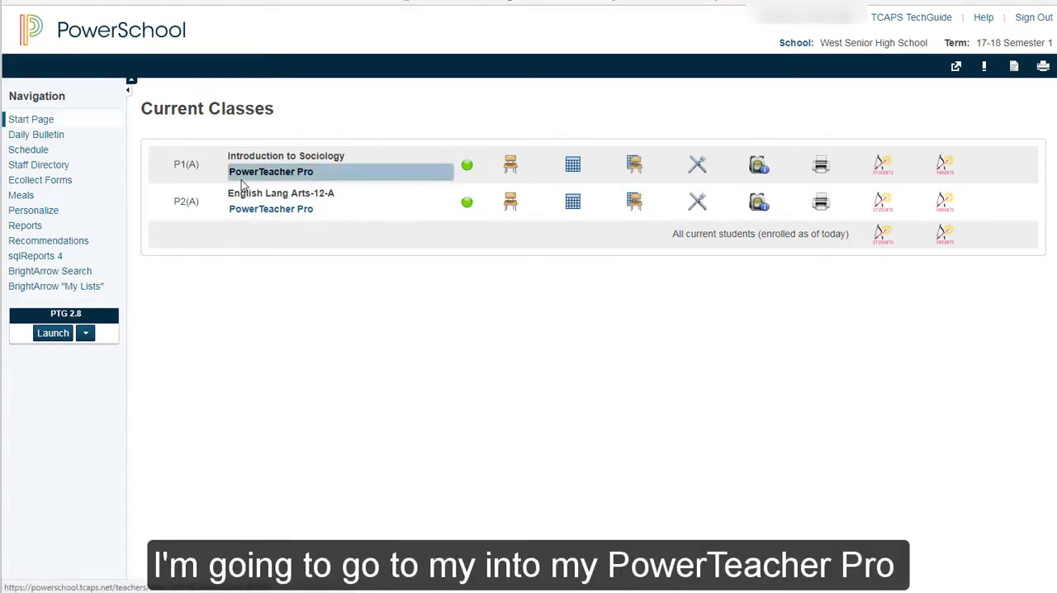
pyautogui.moveTo(271, 208)
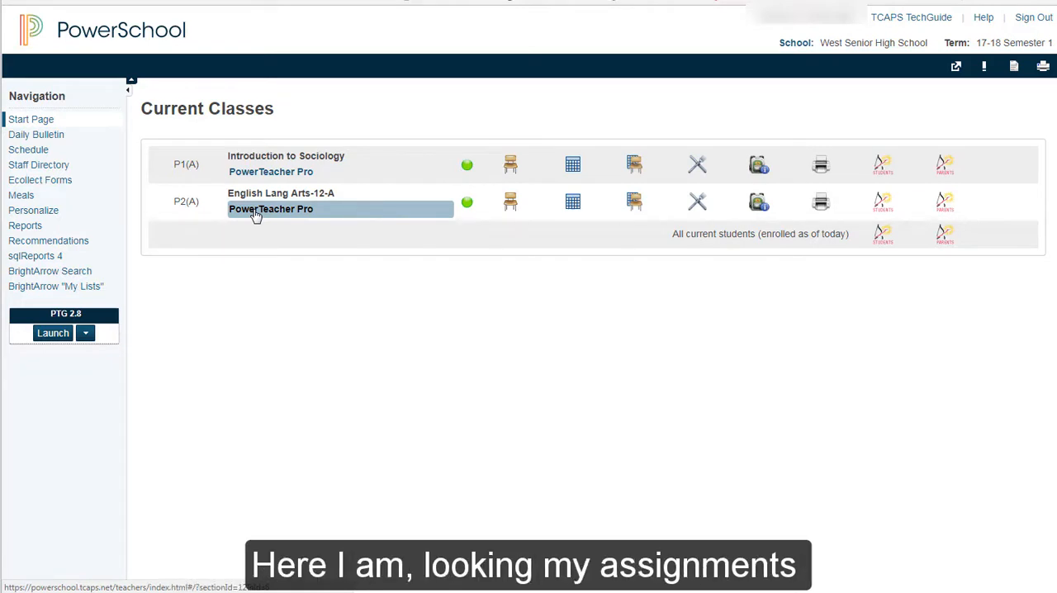
# Open the PowerTeacher Pro gradebook for the English Lang Arts-12-A class.
pyautogui.click(271, 208)
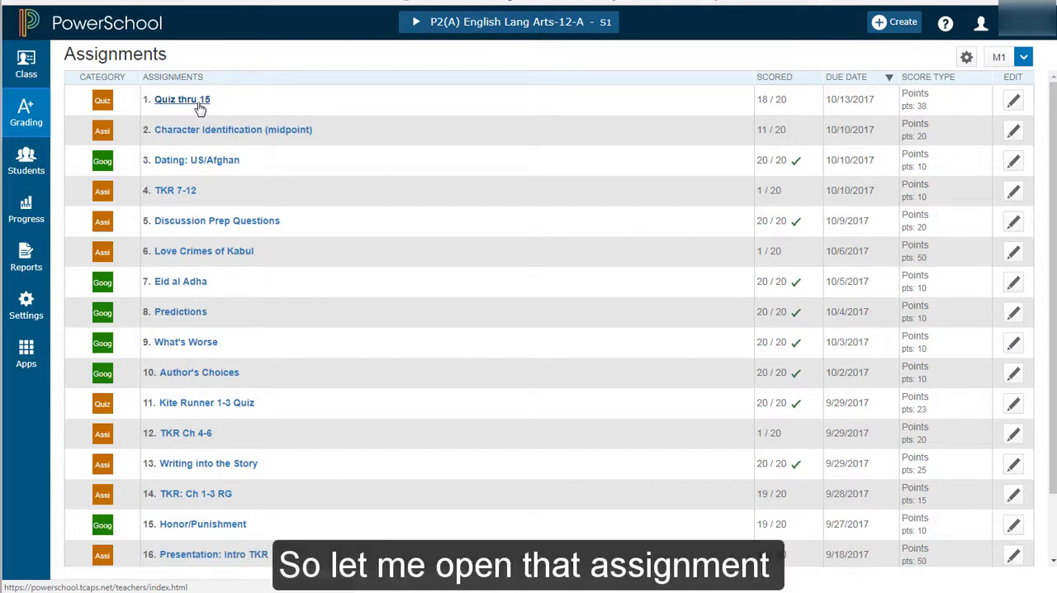
# Show the Quiz thru 15 score sheet and review which students have zero scores.
pyautogui.click(181, 99)
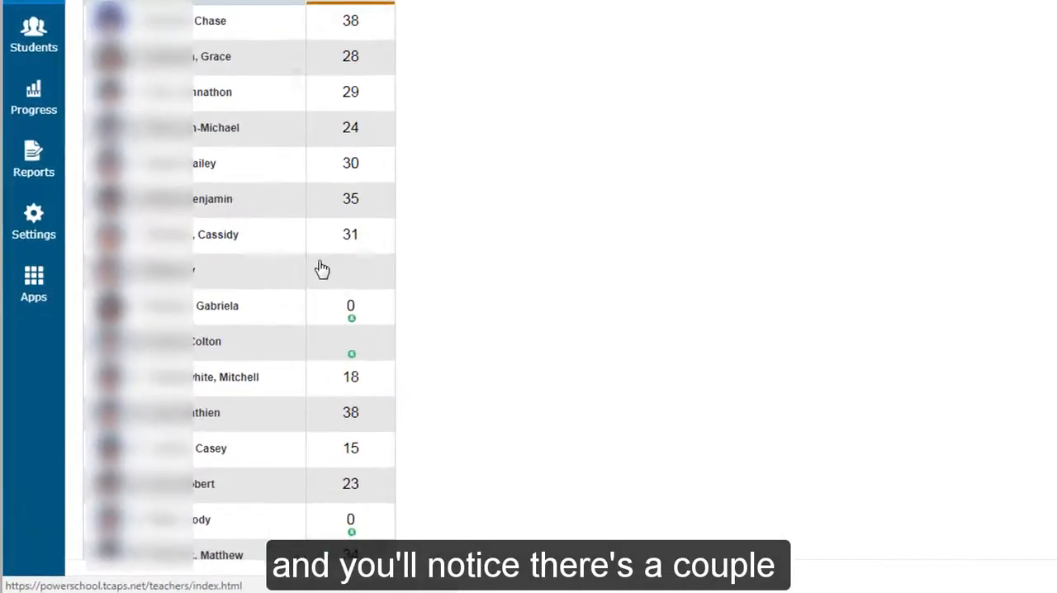
pyautogui.scroll(-3)
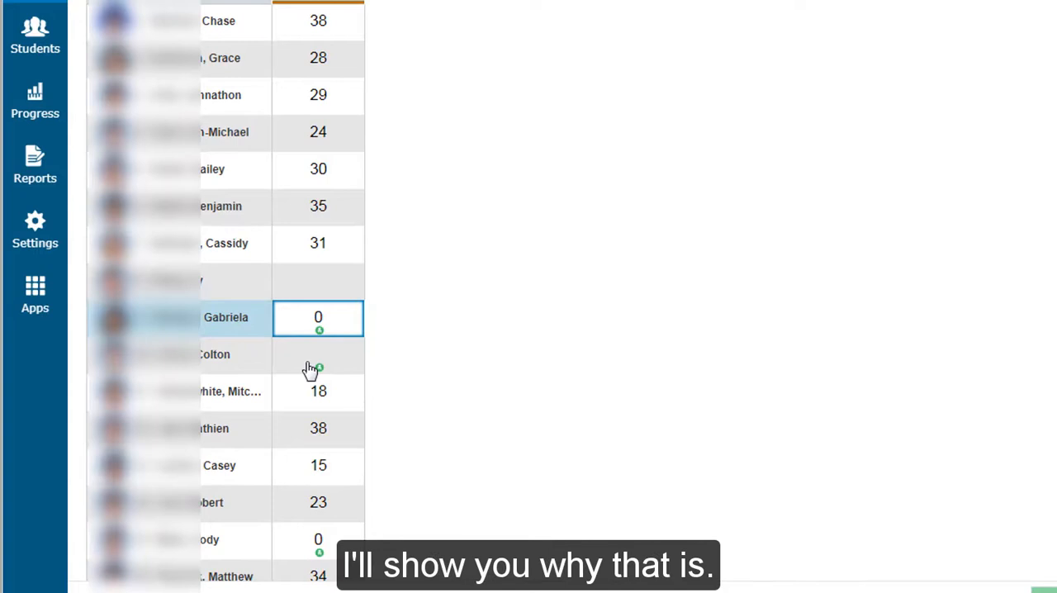
pyautogui.moveTo(207, 327)
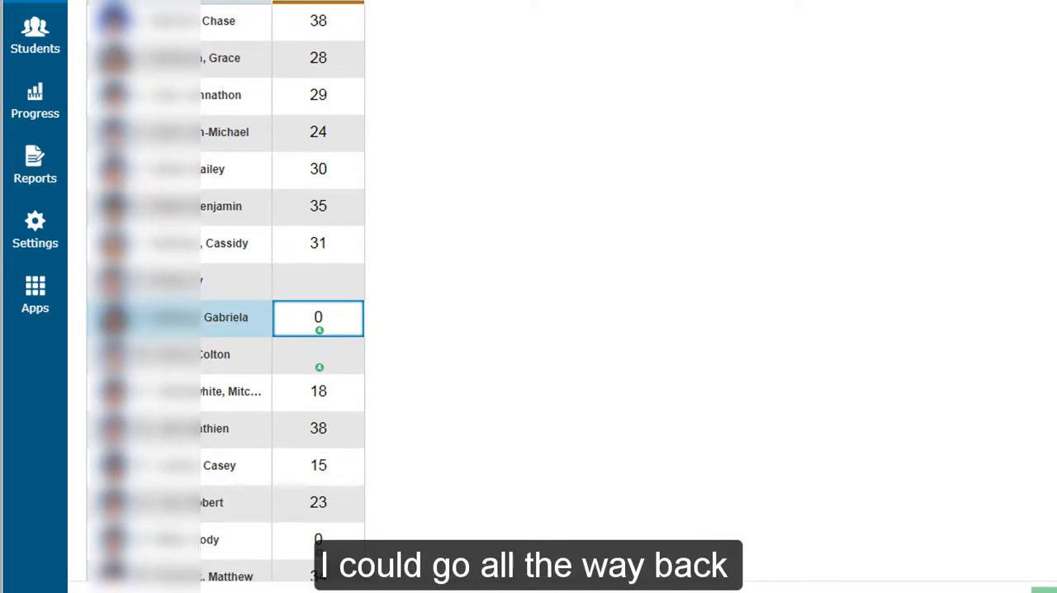
pyautogui.moveTo(331, 395)
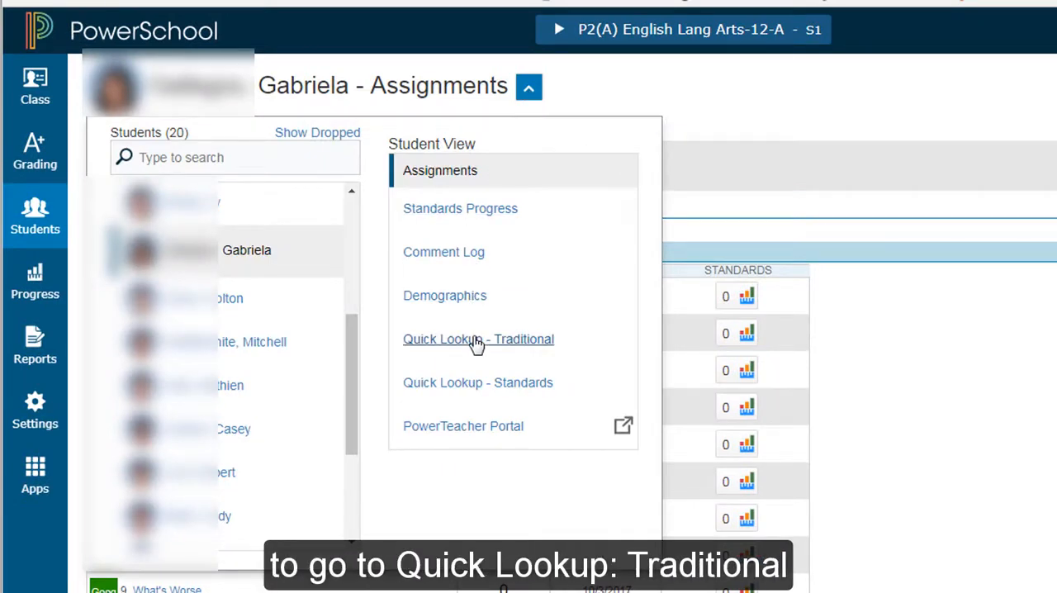
# View the zero-scored student's Quick Lookup - Traditional with recent attendance.
pyautogui.click(479, 339)
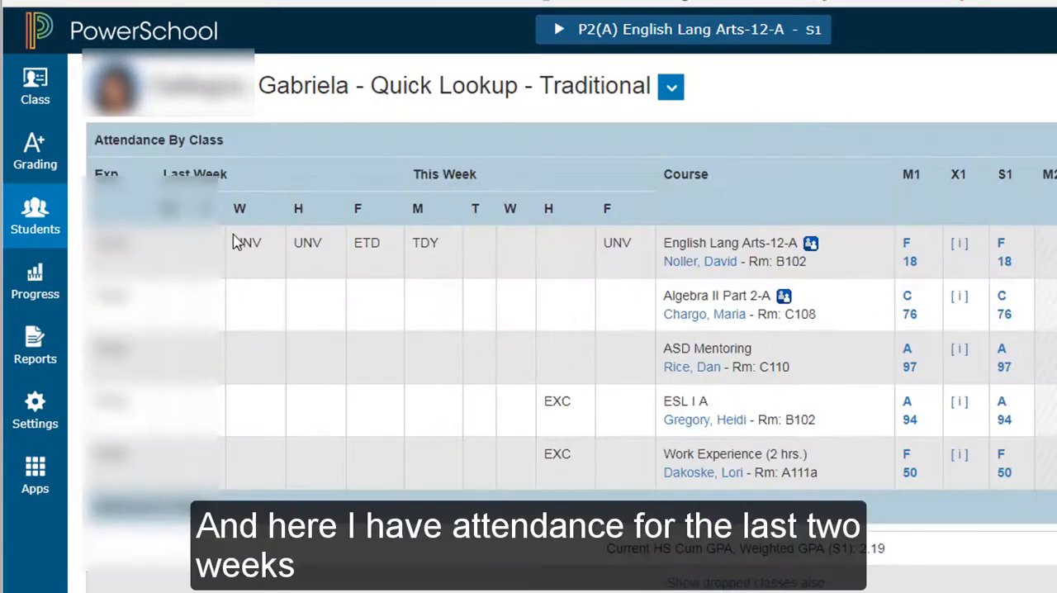
pyautogui.scroll(-3)
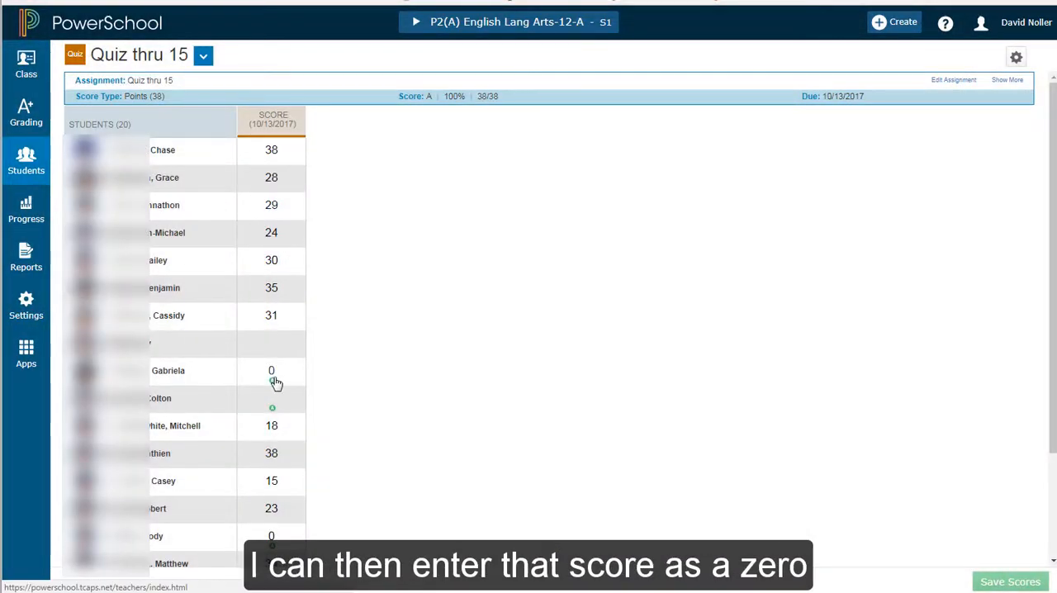
# Enter 0 as the absent student's Quiz thru 15 score.
pyautogui.click(271, 370)
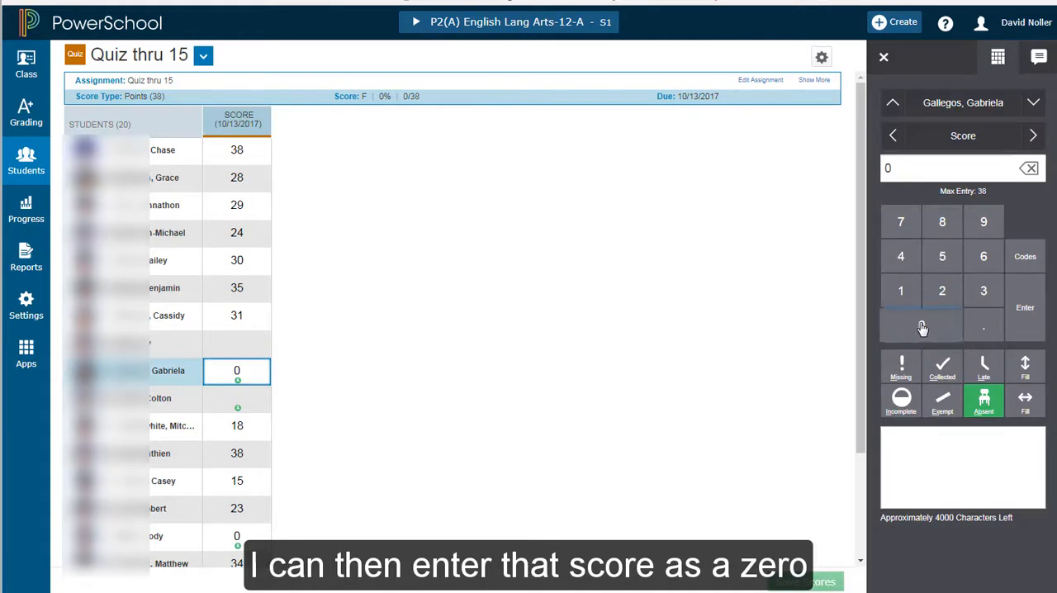
pyautogui.click(922, 324)
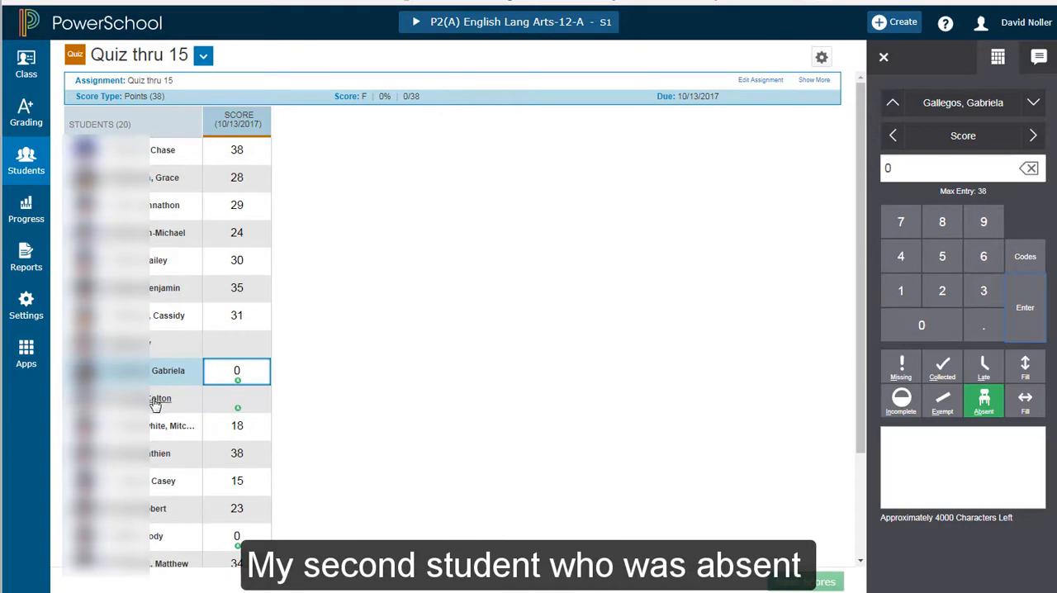
# Check the second absent student's Quick Lookup attendance showing ILL, then return to current classes.
pyautogui.click(159, 398)
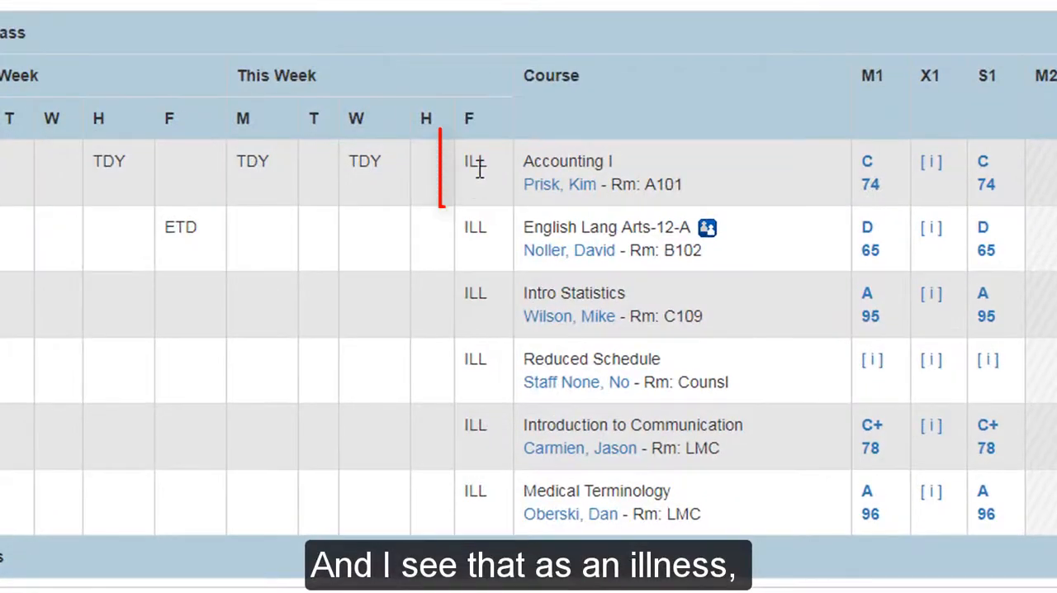
pyautogui.click(476, 171)
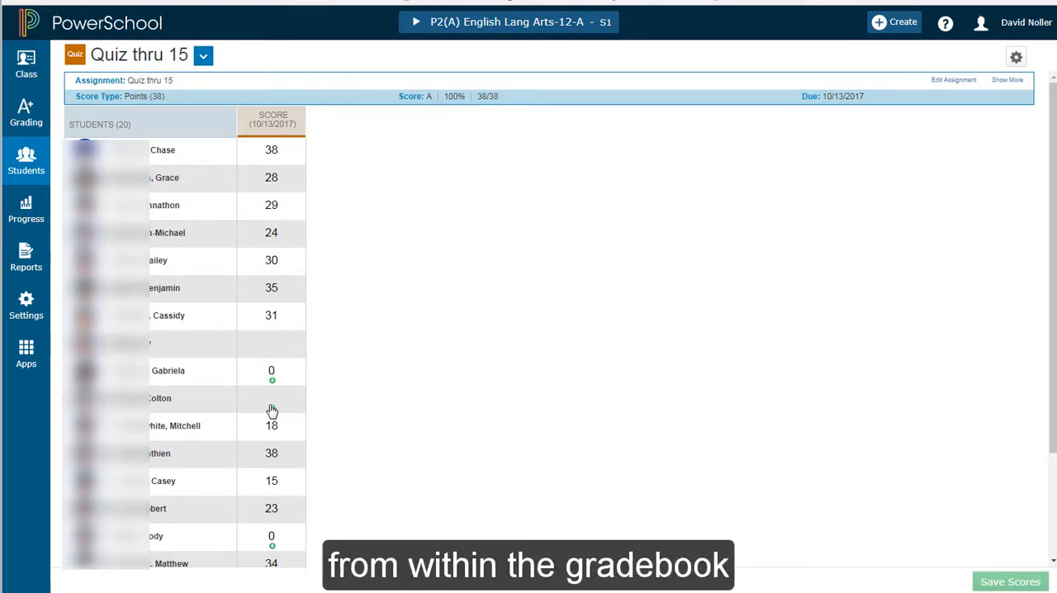
pyautogui.click(159, 398)
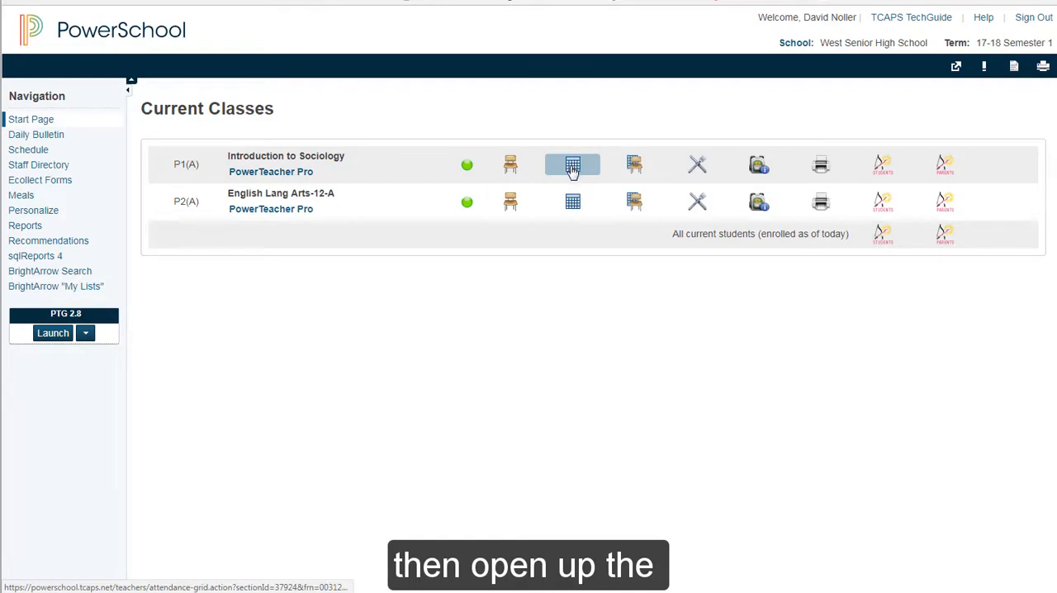
# Load Introduction to Sociology's multi-day attendance for 10/09/2017–10/13/2017.
pyautogui.click(572, 164)
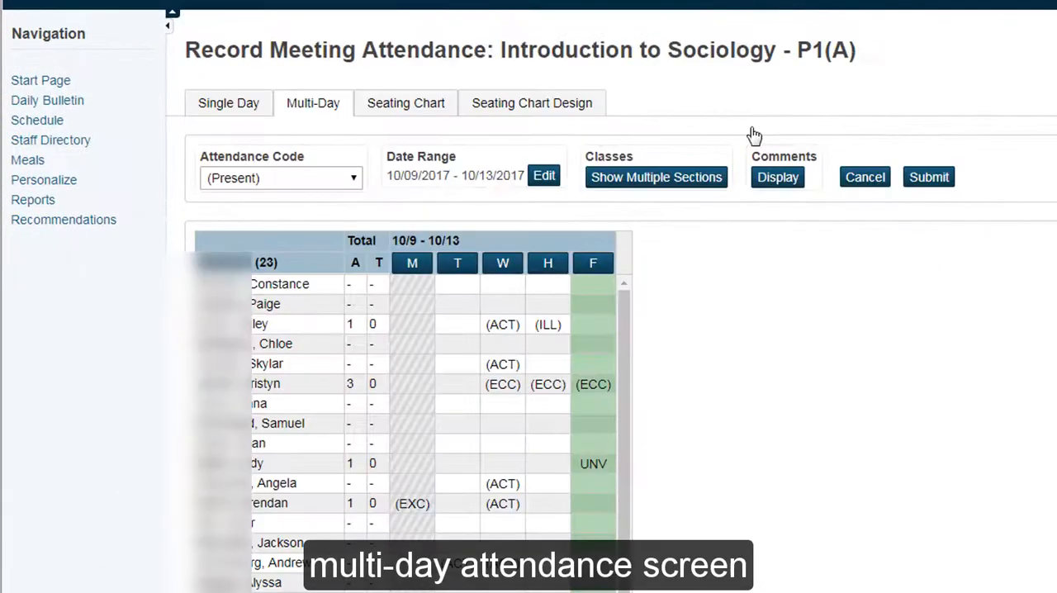
pyautogui.click(543, 175)
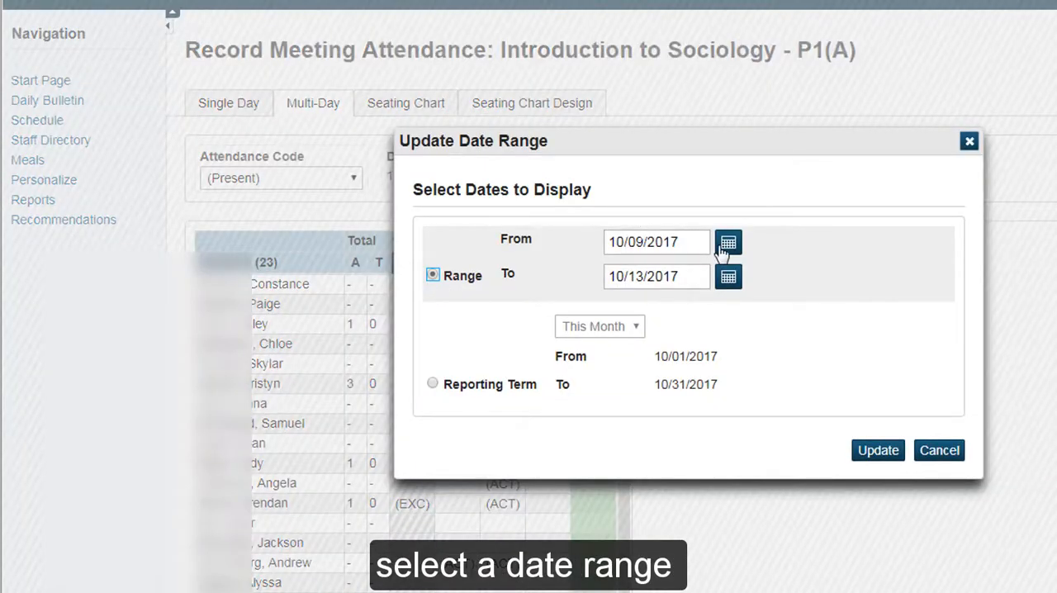
pyautogui.click(877, 449)
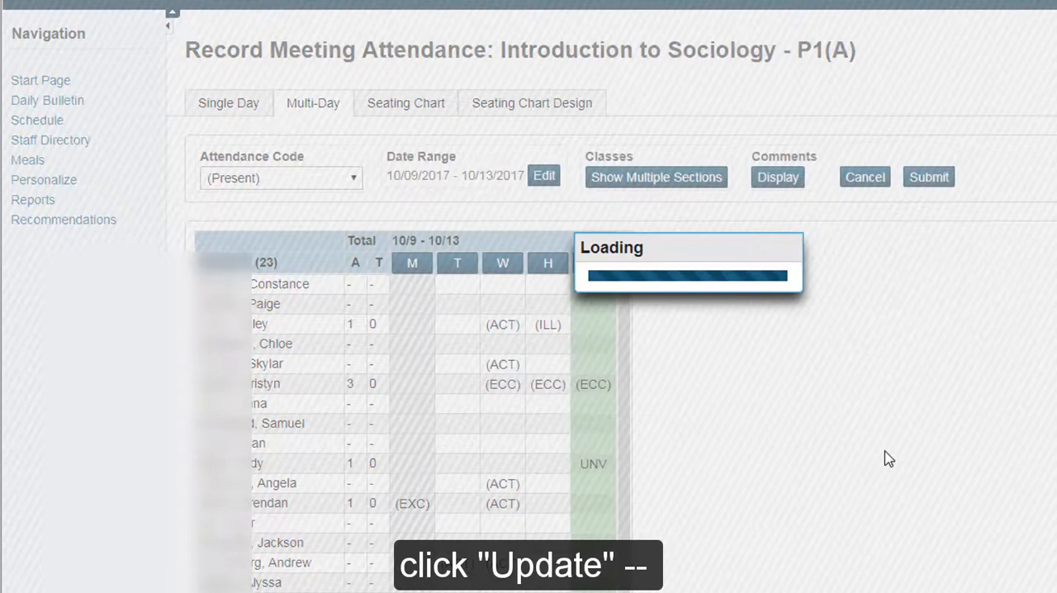